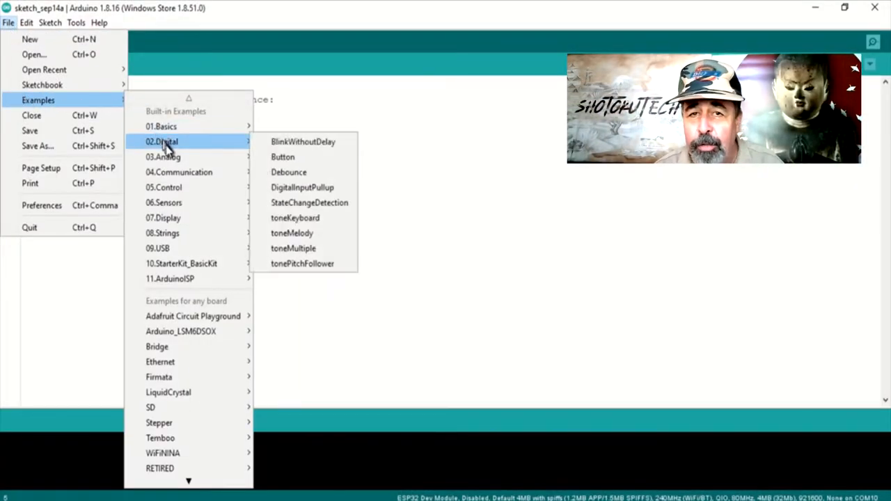
Load the Button example full-screen, then bring up the 01.Basics examples menu.
click(282, 156)
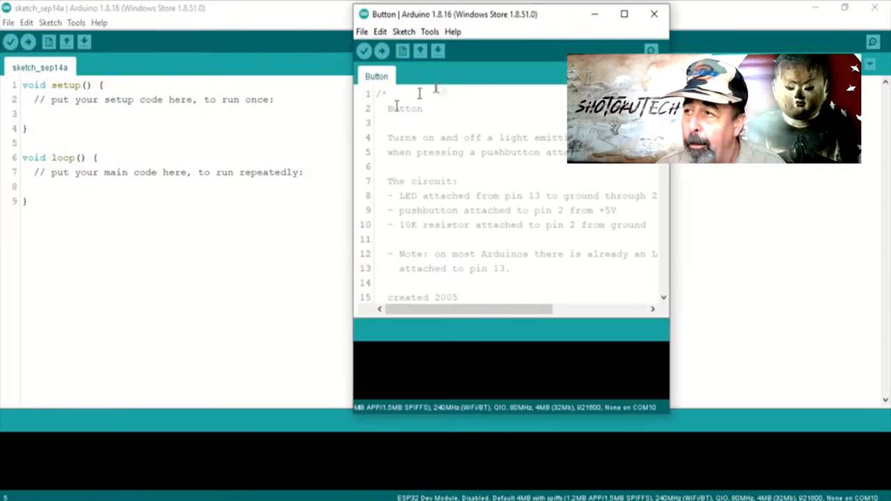
click(624, 14)
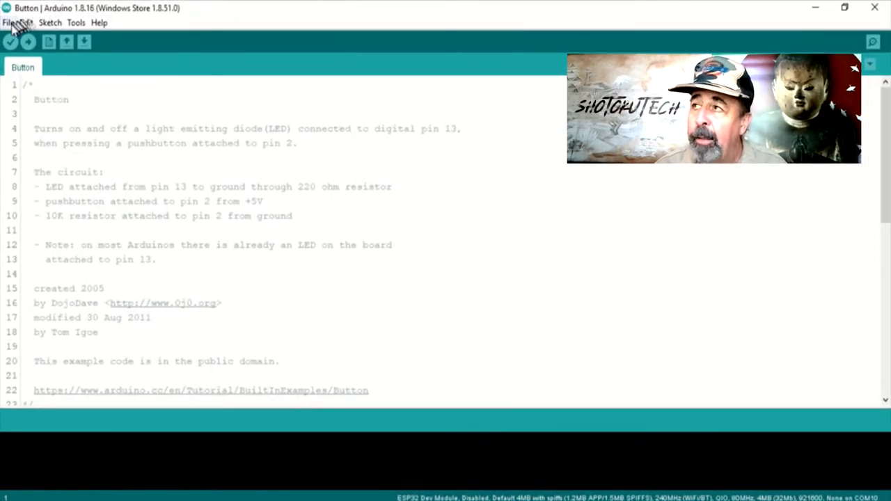
click(9, 23)
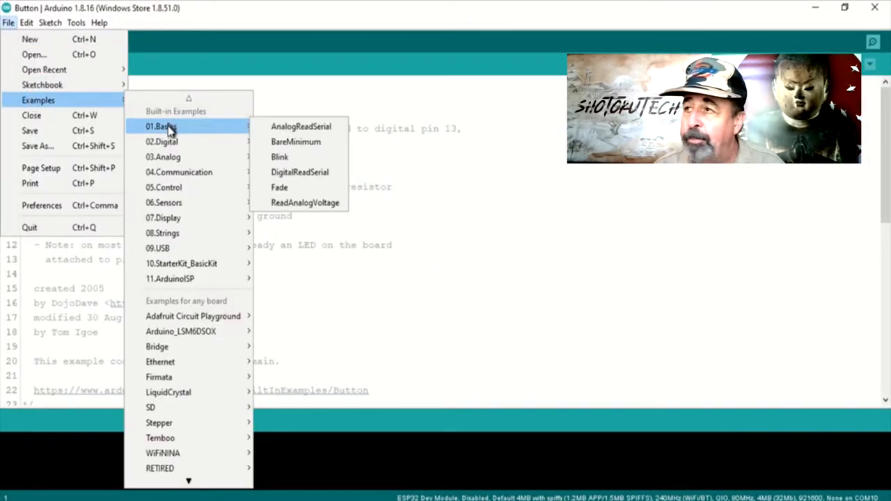
click(299, 173)
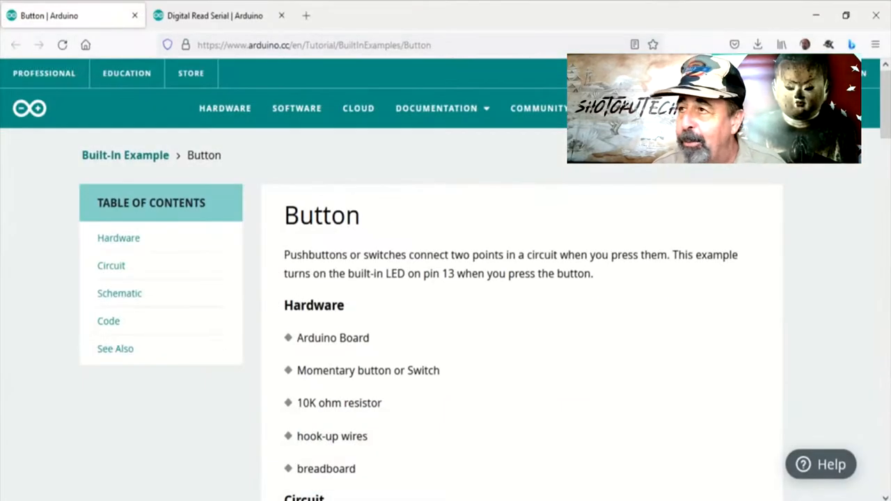
mouse_move(554, 370)
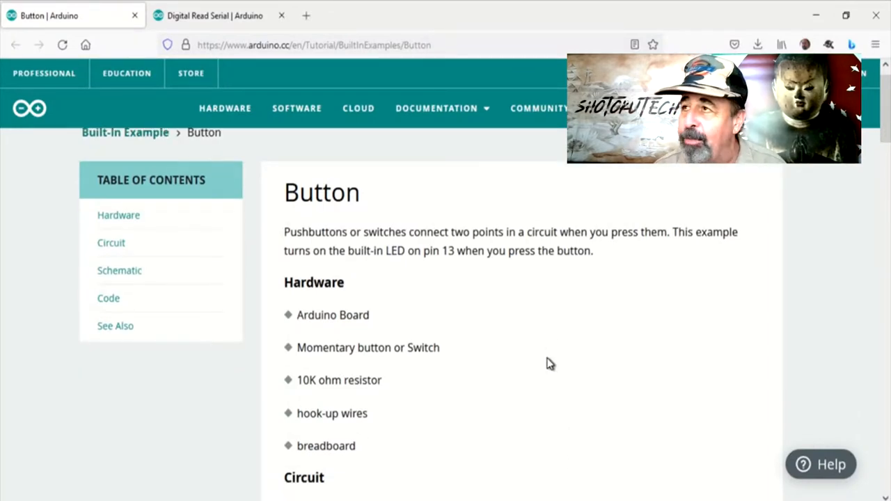
Scroll the Button tutorial past Hardware and Circuit to the Schematic section.
scroll(down, 3)
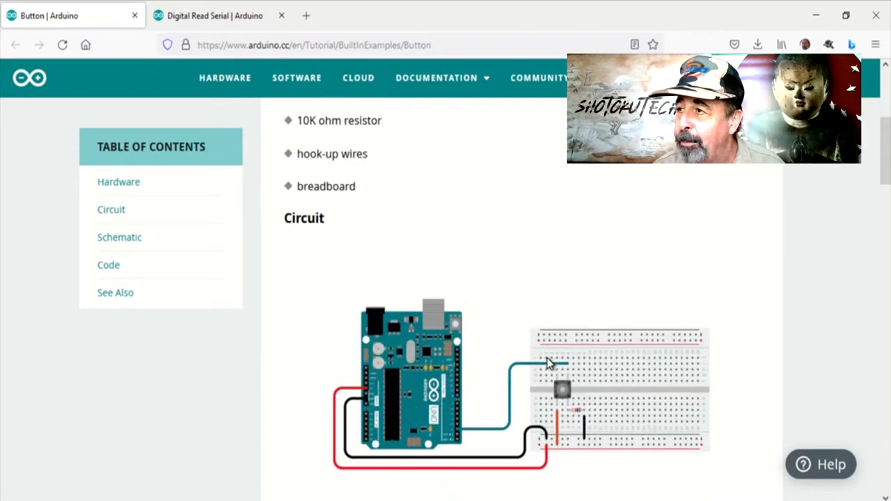
scroll(down, 3)
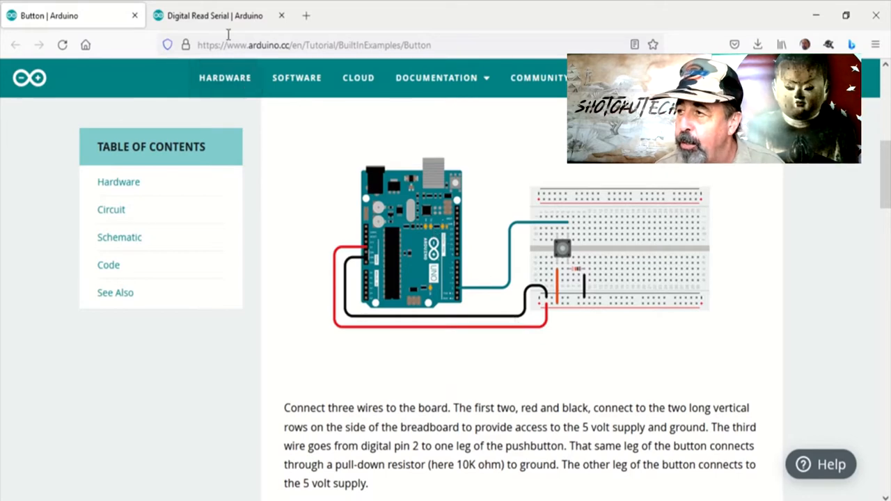
scroll(down, 3)
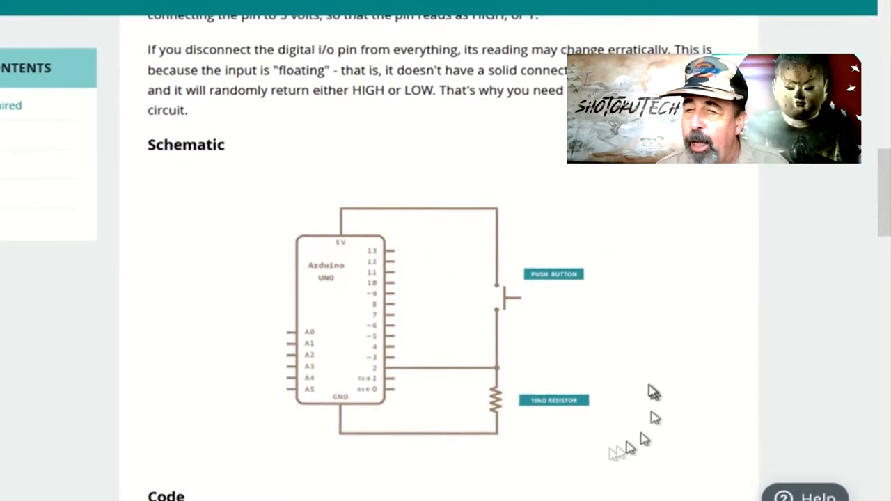
scroll(down, 3)
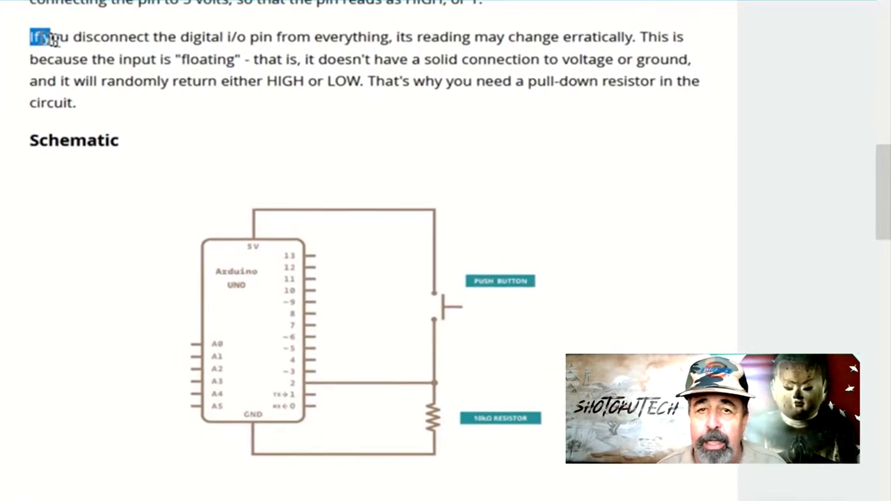
Highlight the floating-input pull-down resistor paragraph, then clear the highlight.
drag(35, 36, 75, 103)
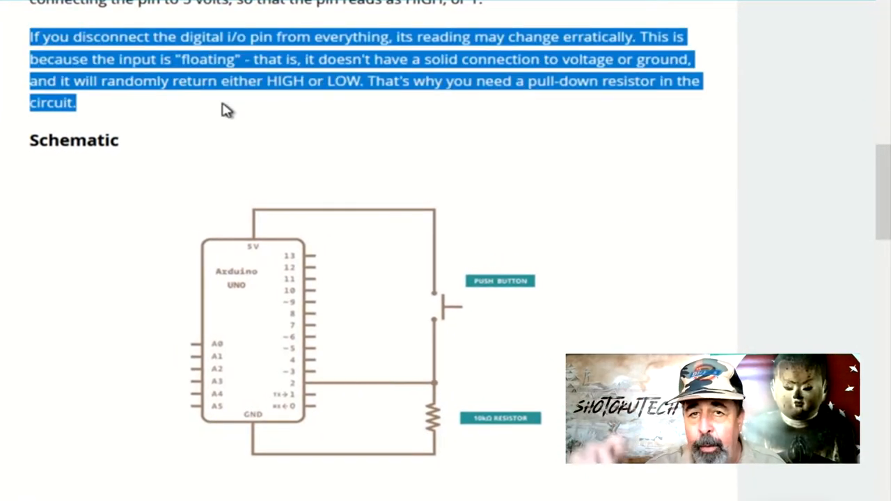
mouse_move(682, 117)
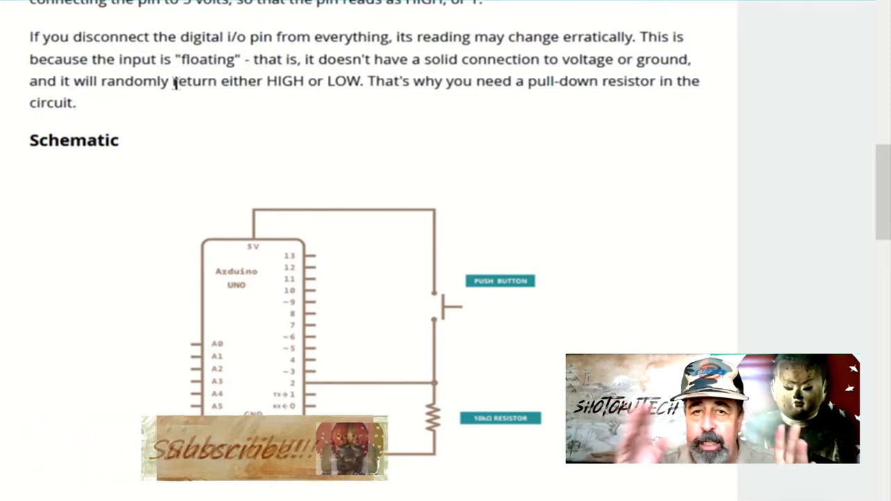
drag(173, 81, 76, 103)
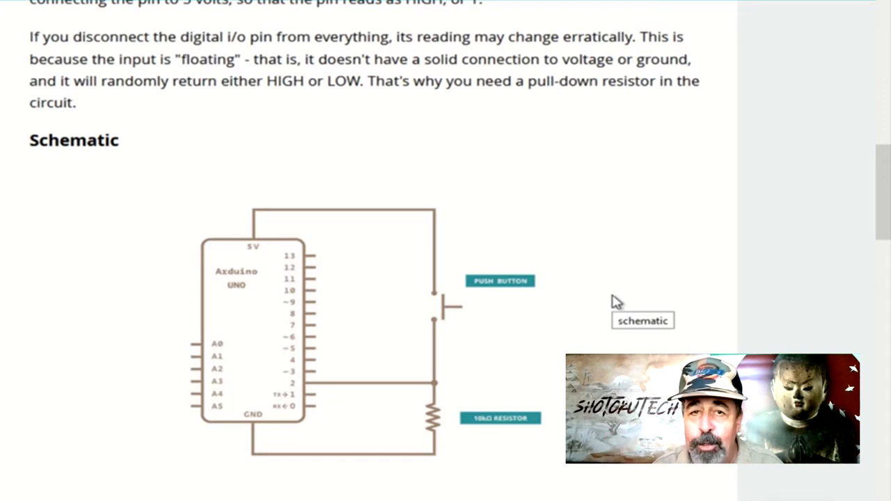
mouse_move(588, 318)
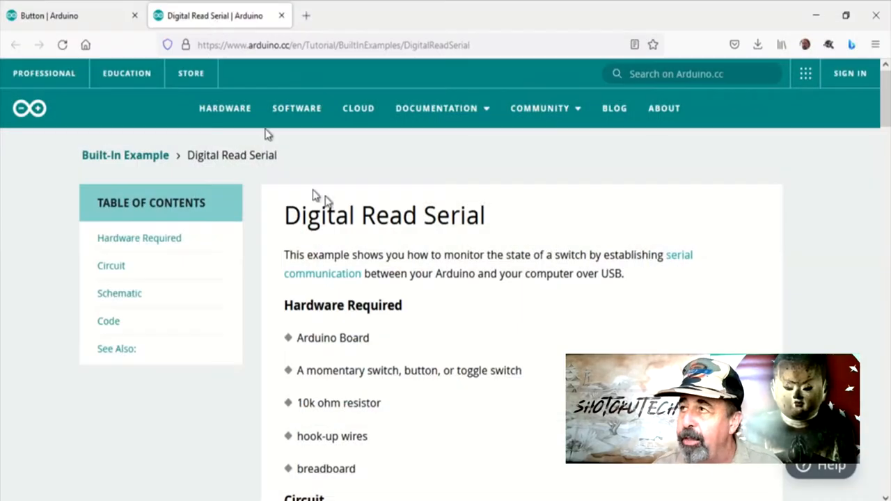
Scroll the Digital Read Serial page from Hardware Required down to the Circuit diagram.
scroll(down, 3)
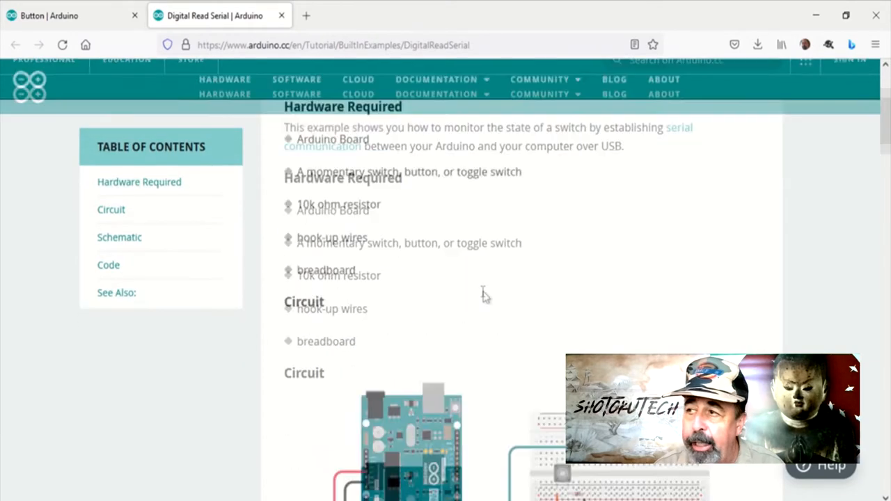
scroll(down, 3)
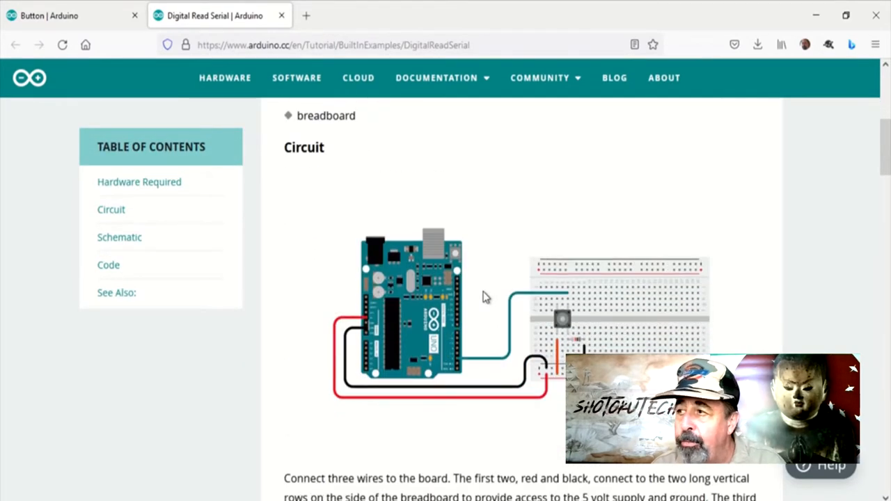
scroll(down, 3)
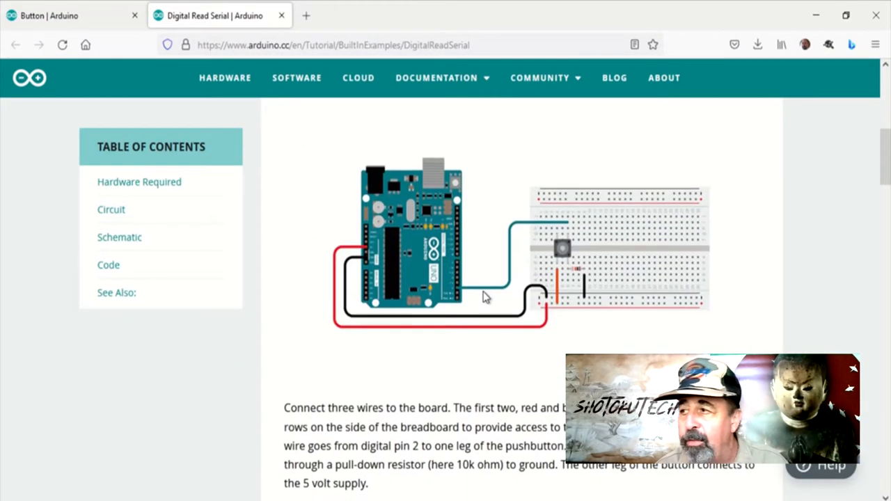
mouse_move(477, 307)
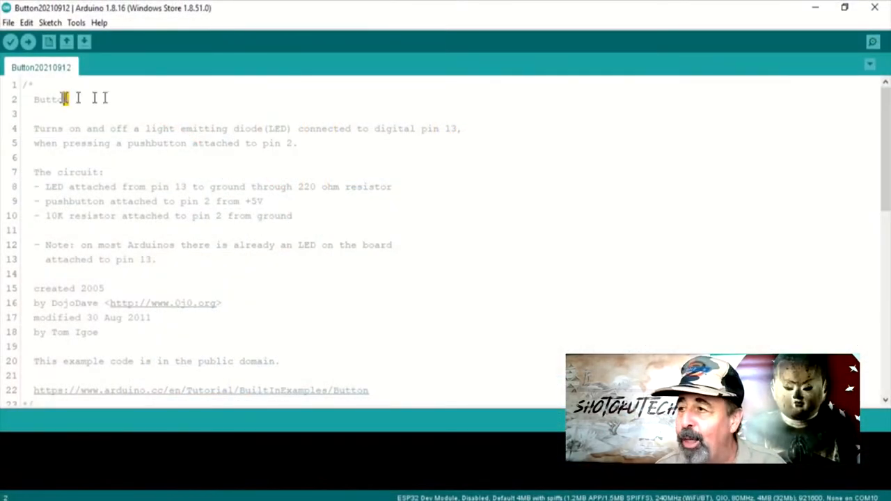
double_click(48, 99)
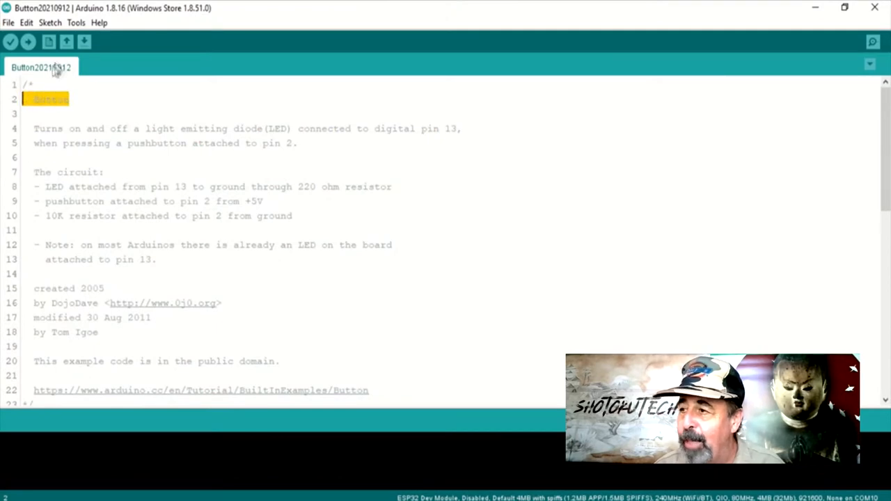
scroll(down, 3)
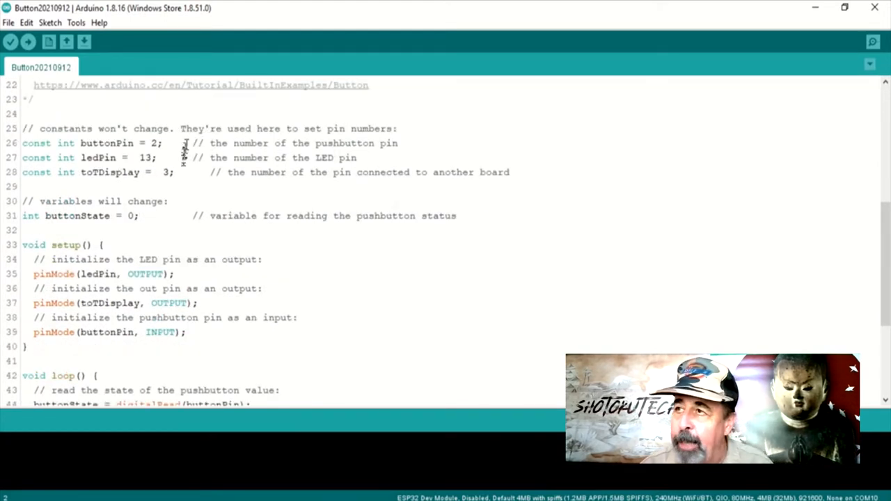
triple_click(98, 173)
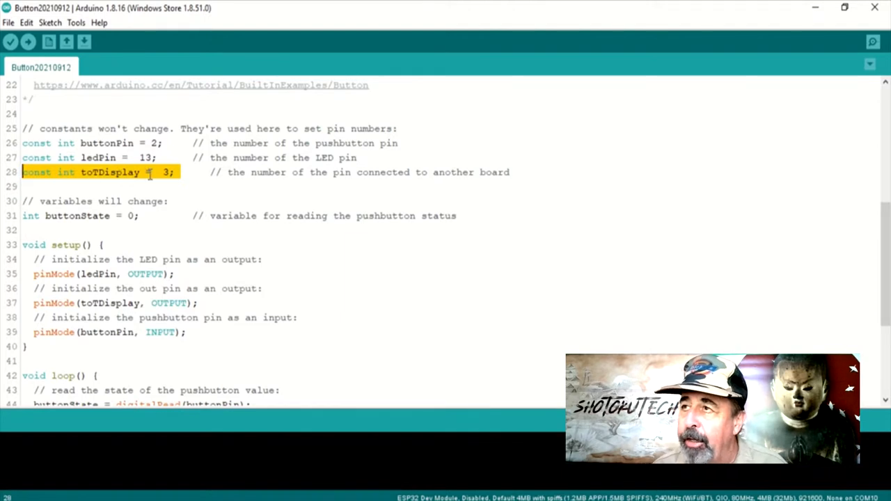
scroll(down, 3)
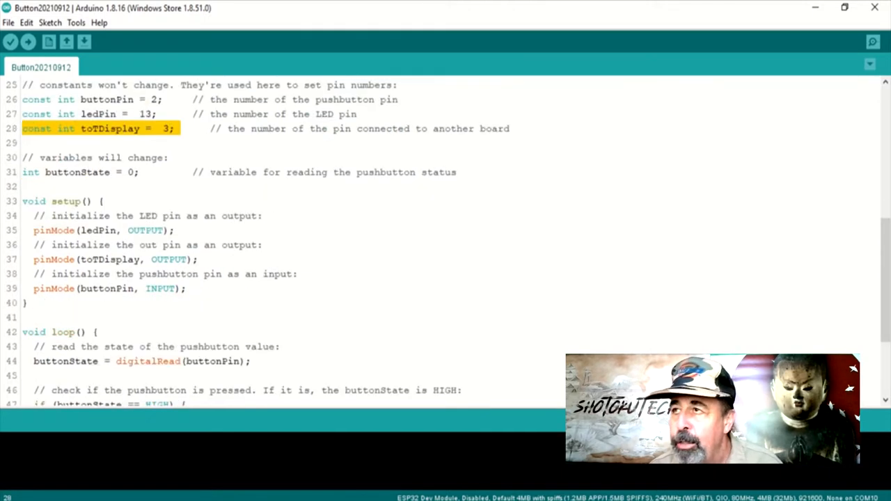
scroll(down, 3)
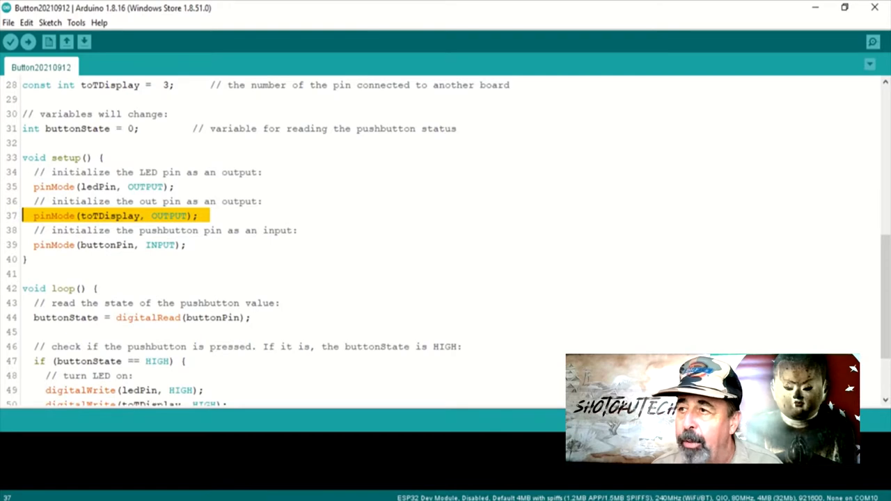
scroll(down, 3)
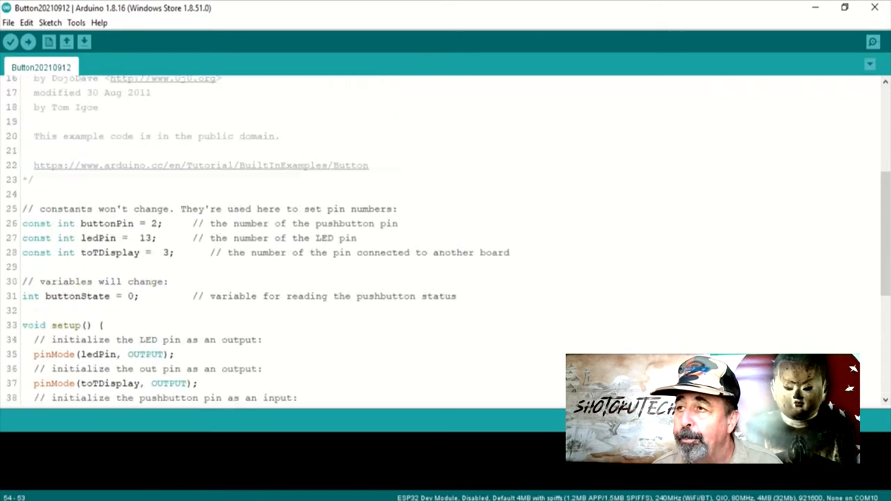
triple_click(97, 252)
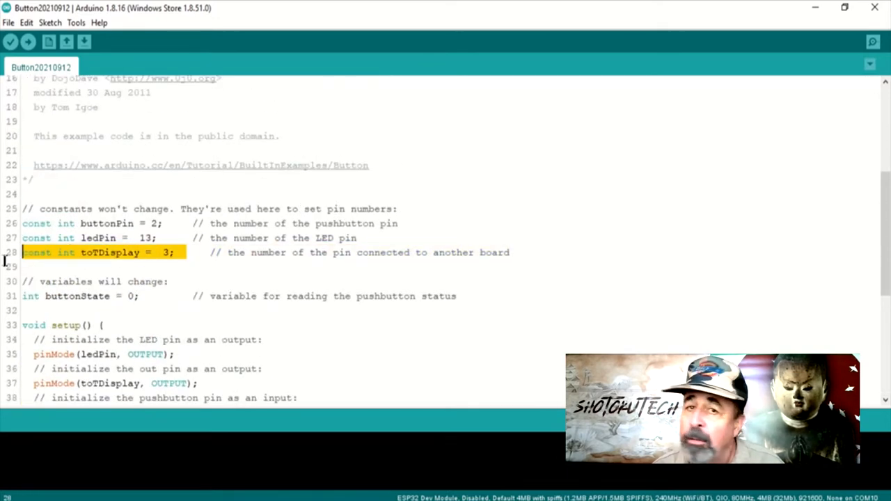
scroll(down, 3)
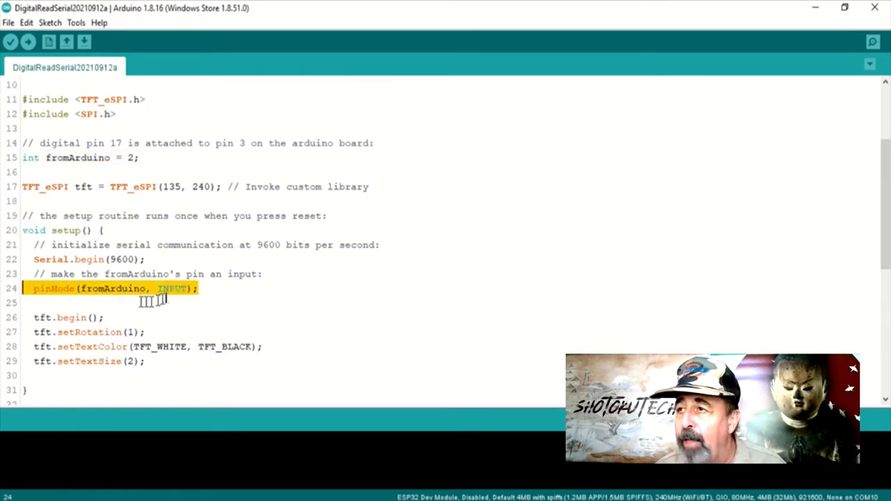
mouse_move(331, 286)
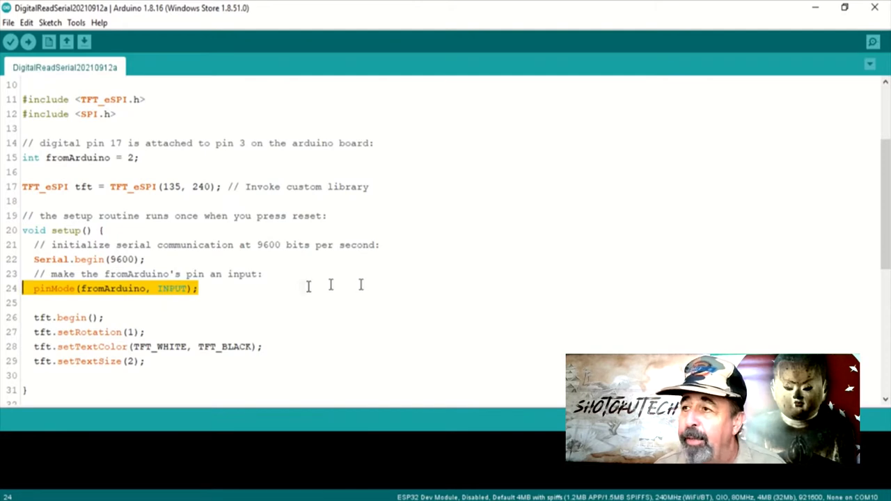
Scroll the DigitalReadSerial20210912a sketch from setup() down to its loop() function.
scroll(down, 3)
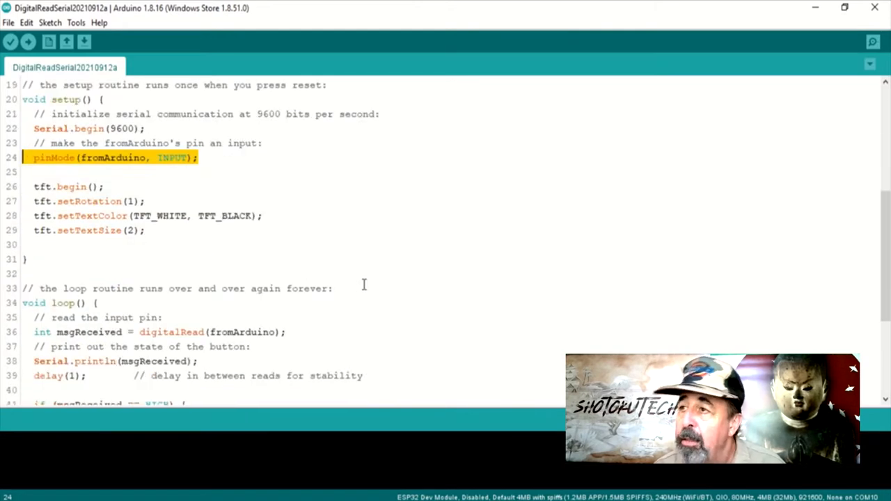
scroll(down, 3)
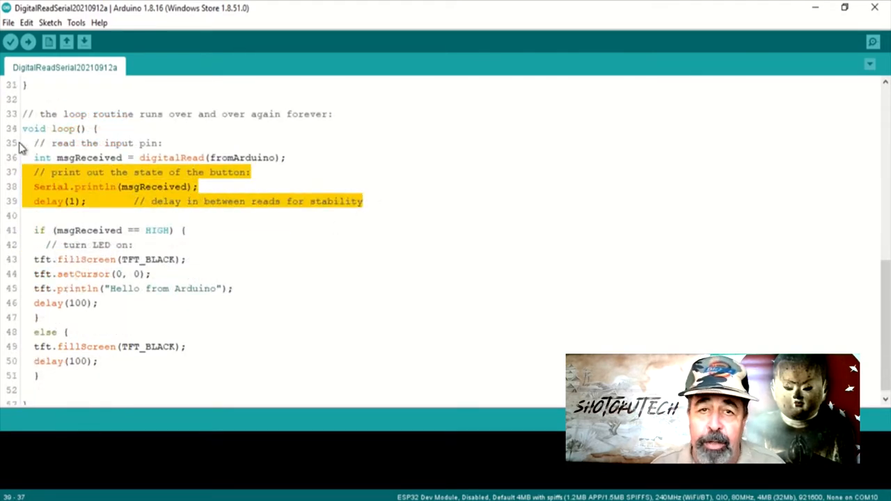
click(76, 23)
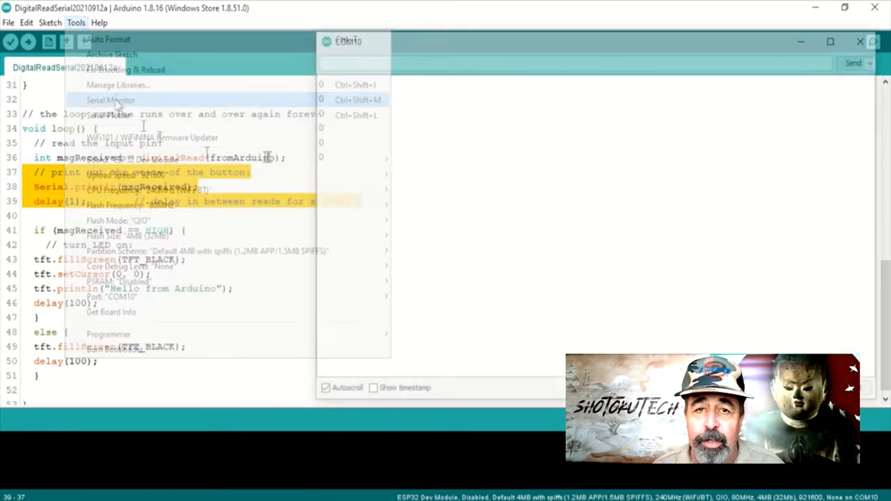
click(110, 100)
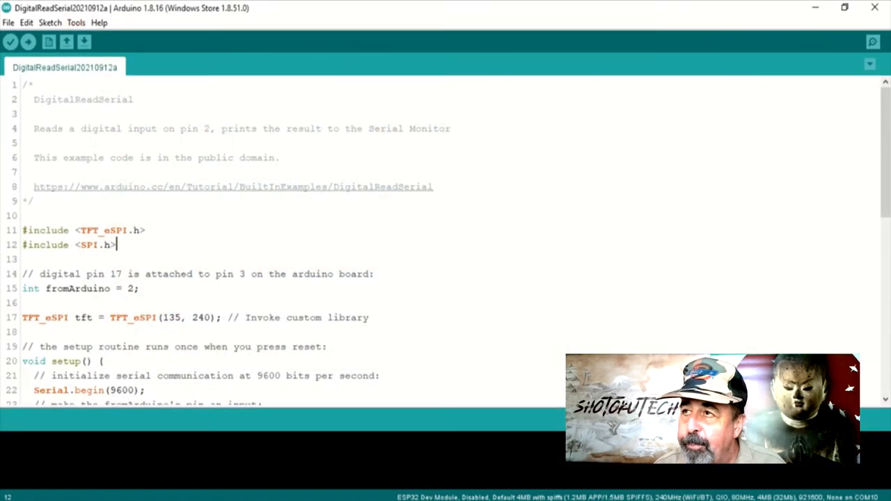
drag(23, 231, 117, 245)
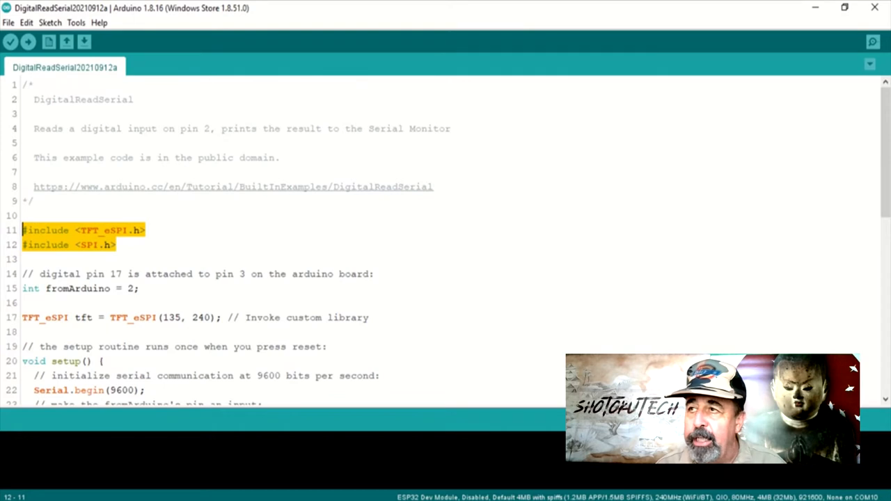
scroll(down, 3)
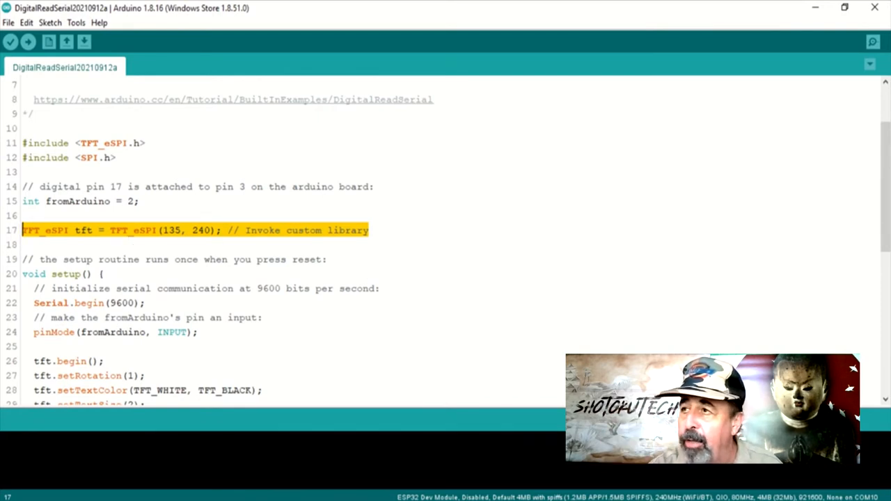
scroll(down, 3)
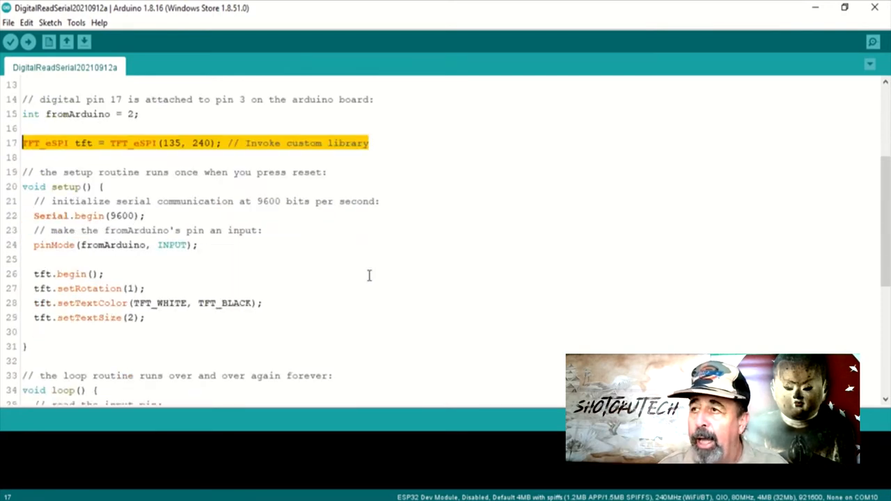
double_click(70, 187)
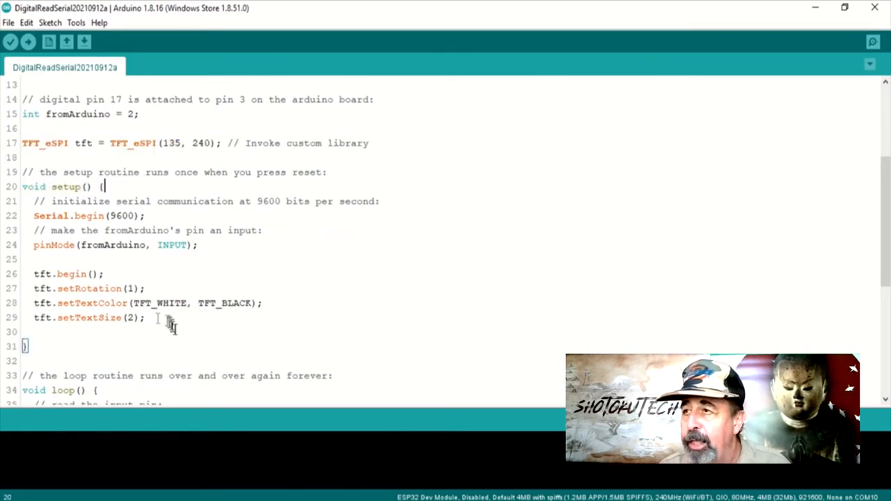
drag(33, 273, 146, 317)
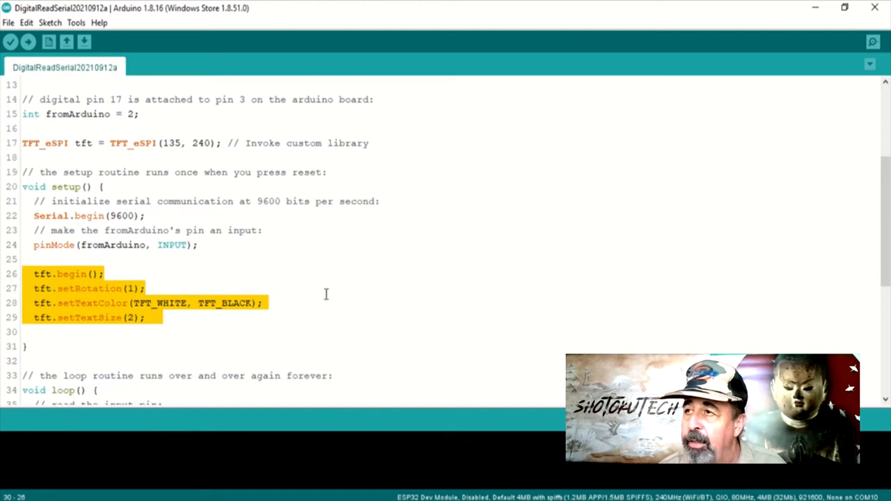
mouse_move(342, 286)
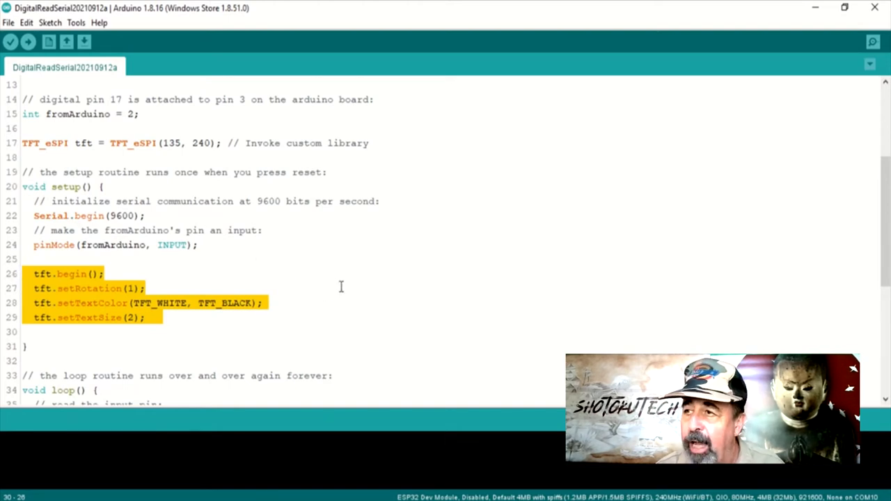
scroll(down, 3)
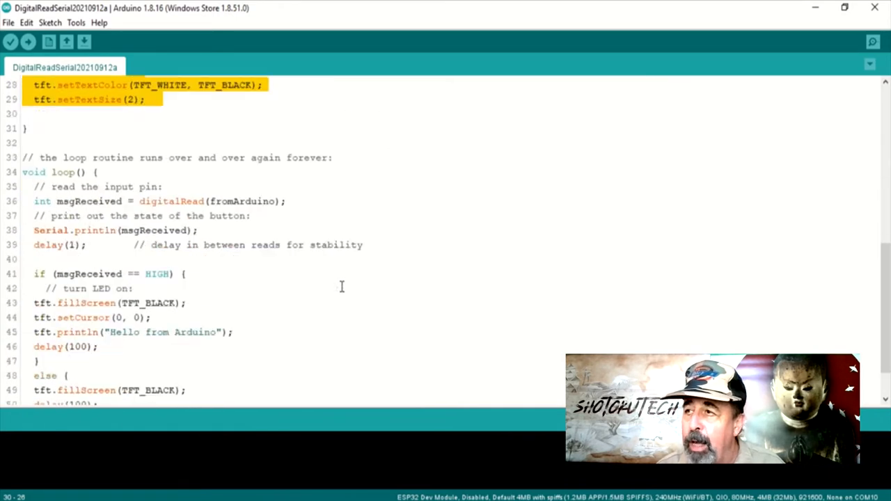
scroll(down, 3)
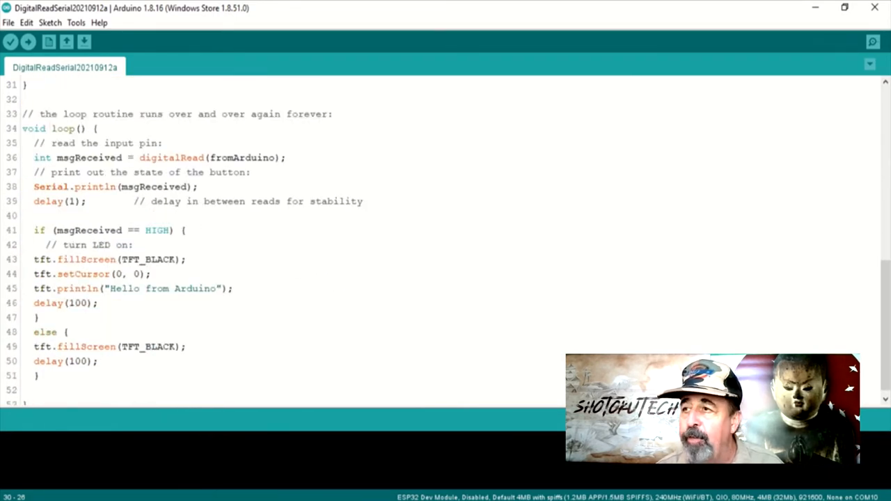
triple_click(105, 232)
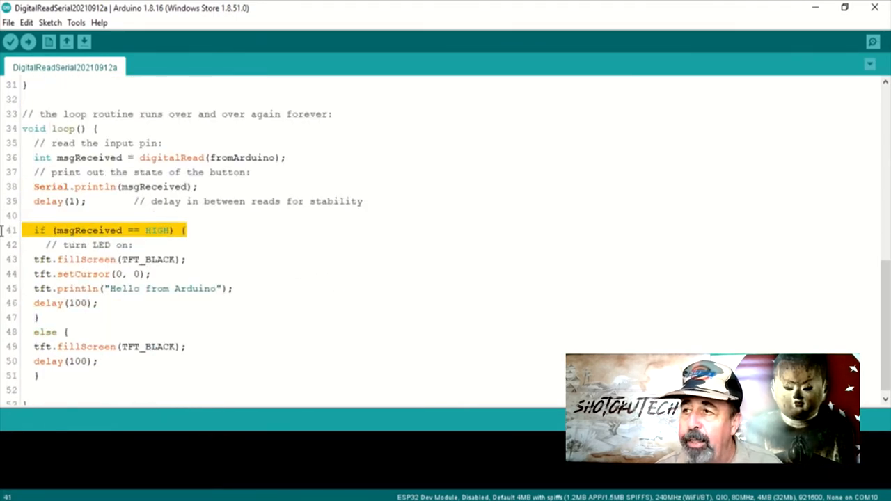